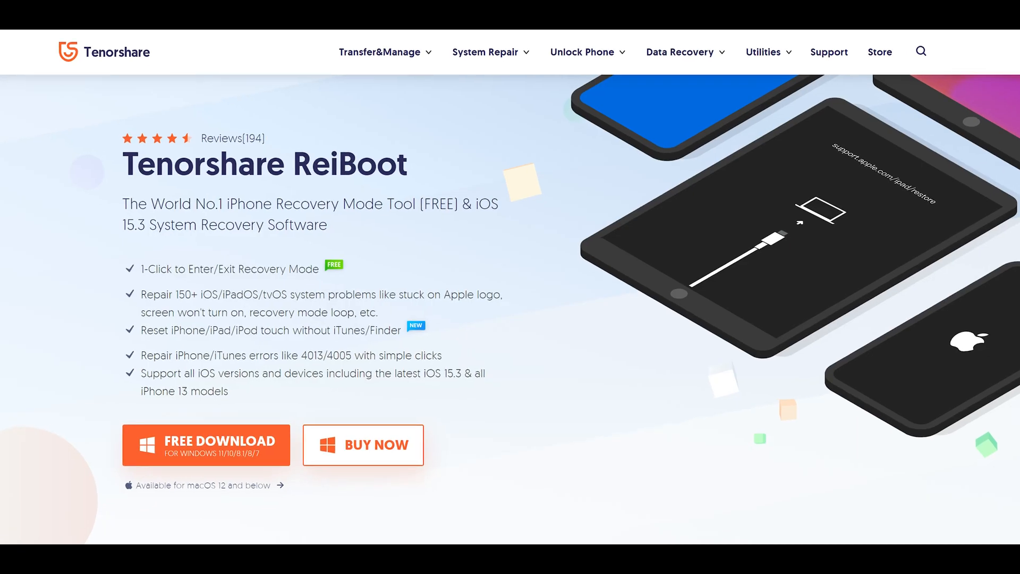
Launch ReiBoot from the desktop and start iOS System Repair for the connected iPhone 11.
scroll(down, 3)
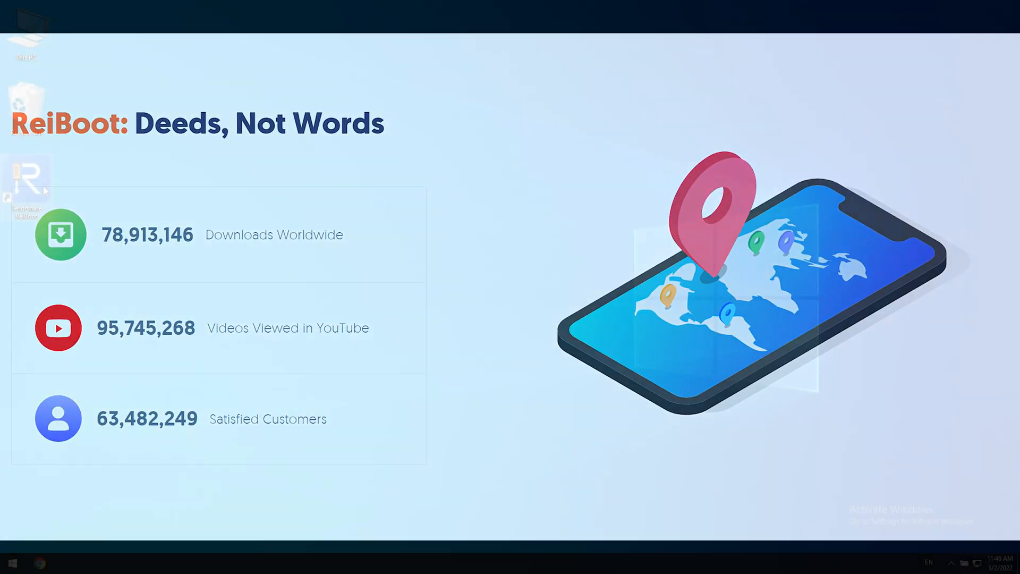
double_click(25, 185)
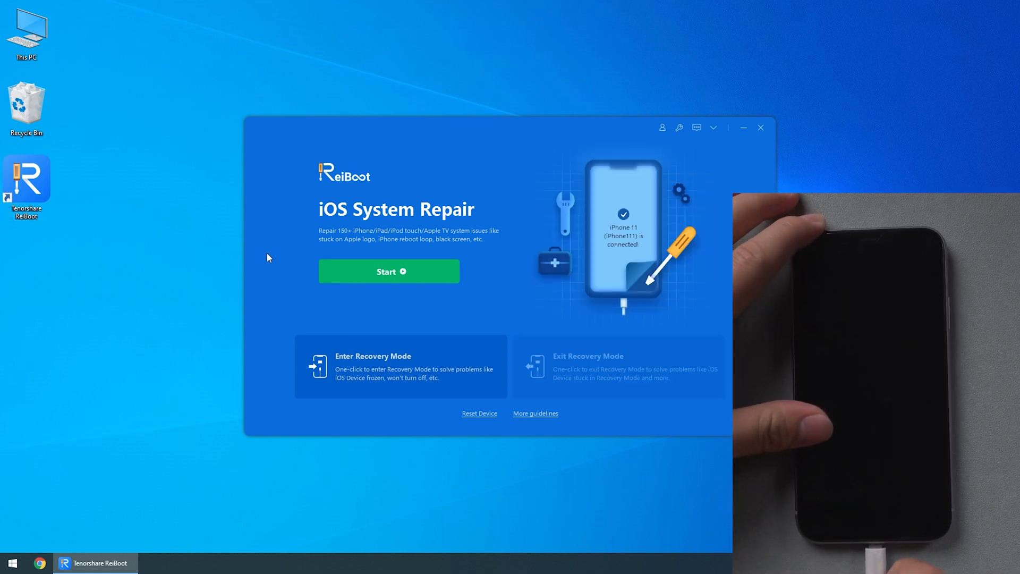
click(399, 367)
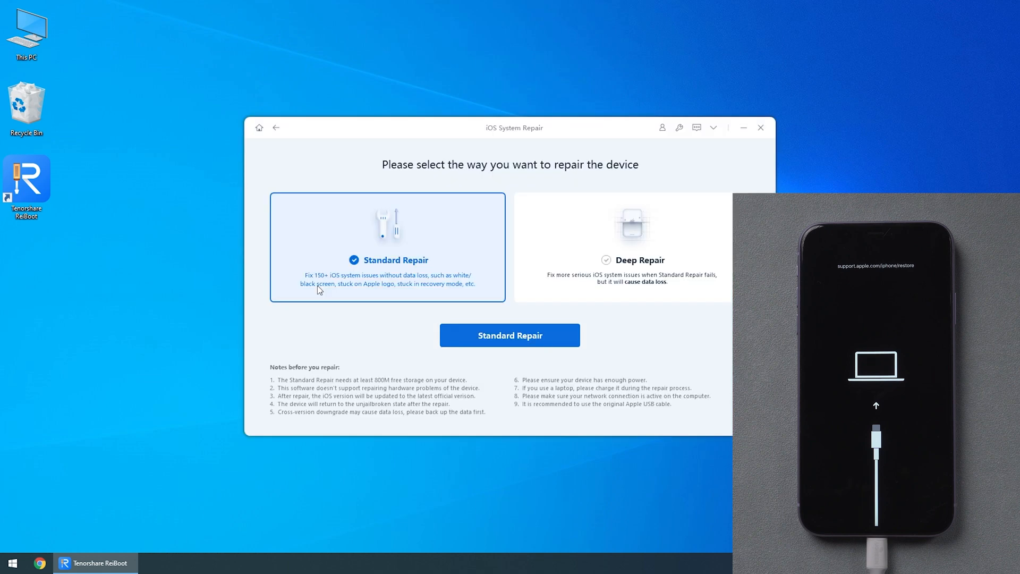
mouse_move(352, 266)
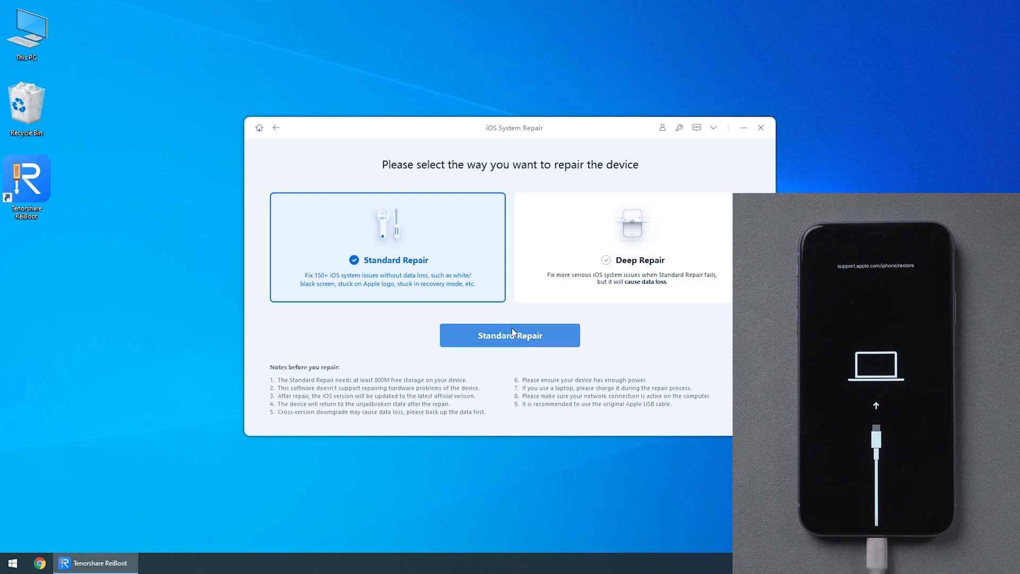
Confirm Standard Repair, reaching the firmware page with package 15.3.1 ready.
click(509, 334)
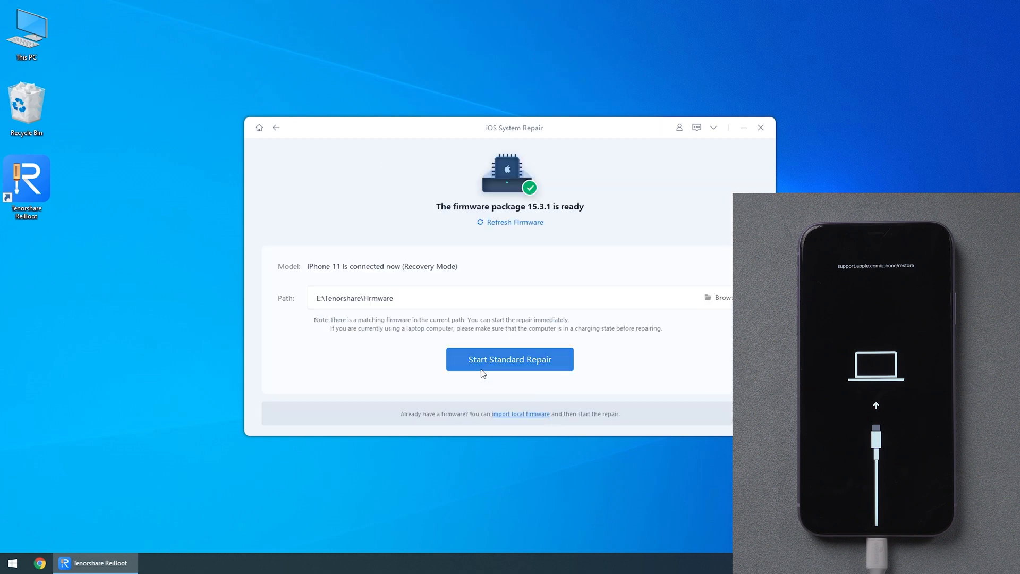
Run Standard Repair with the 15.3.1 firmware until the iPhone 11 reboots to its home screen.
click(509, 359)
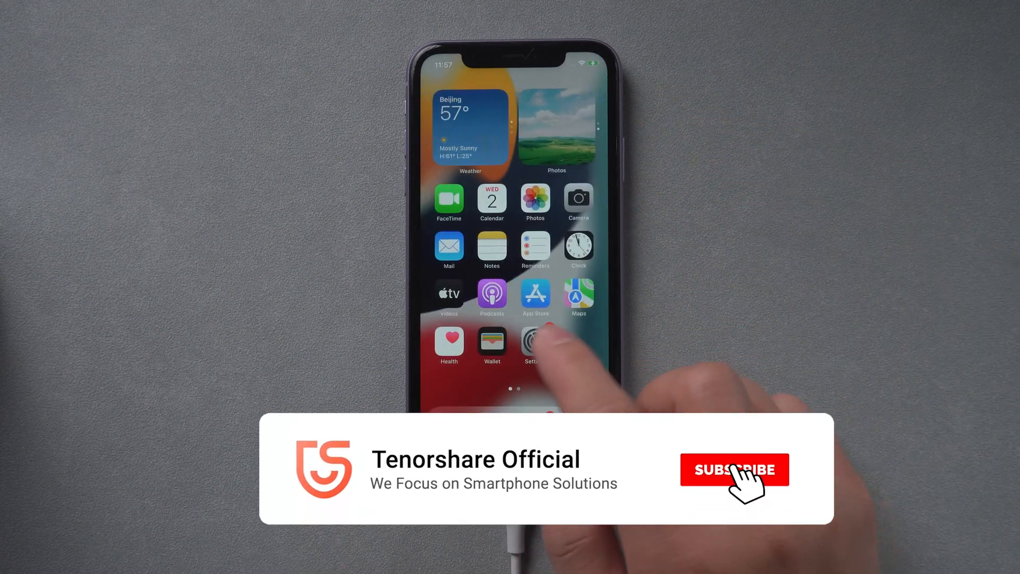
Navigate Settings > General > About to confirm software version 15.3.1 on the repaired iPhone.
click(533, 344)
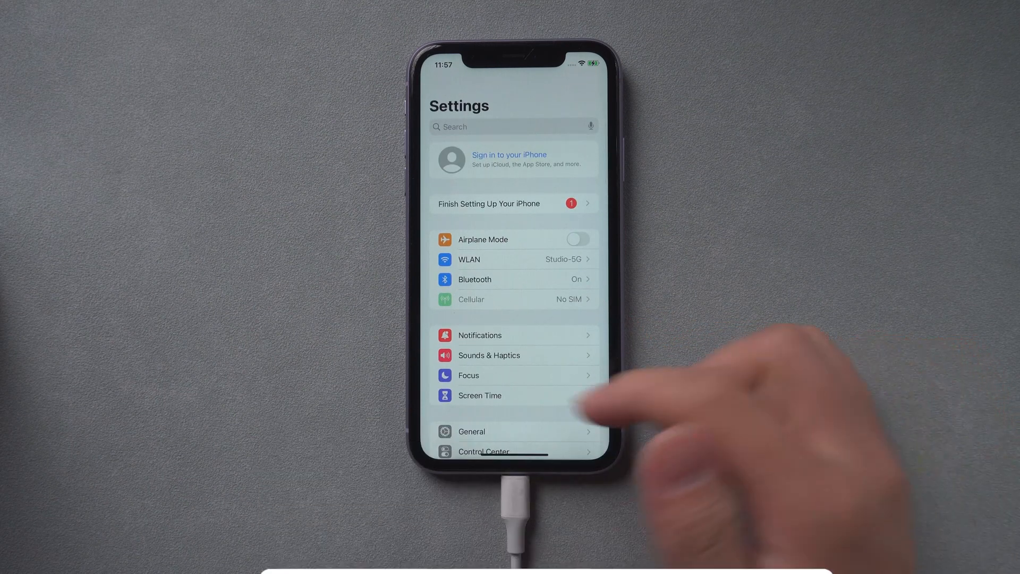
click(471, 432)
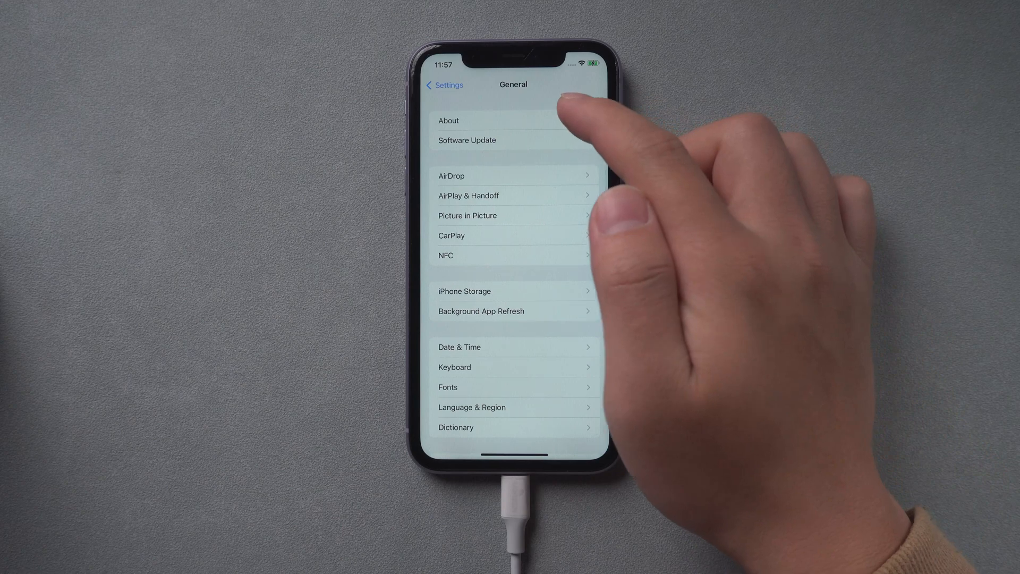
click(449, 120)
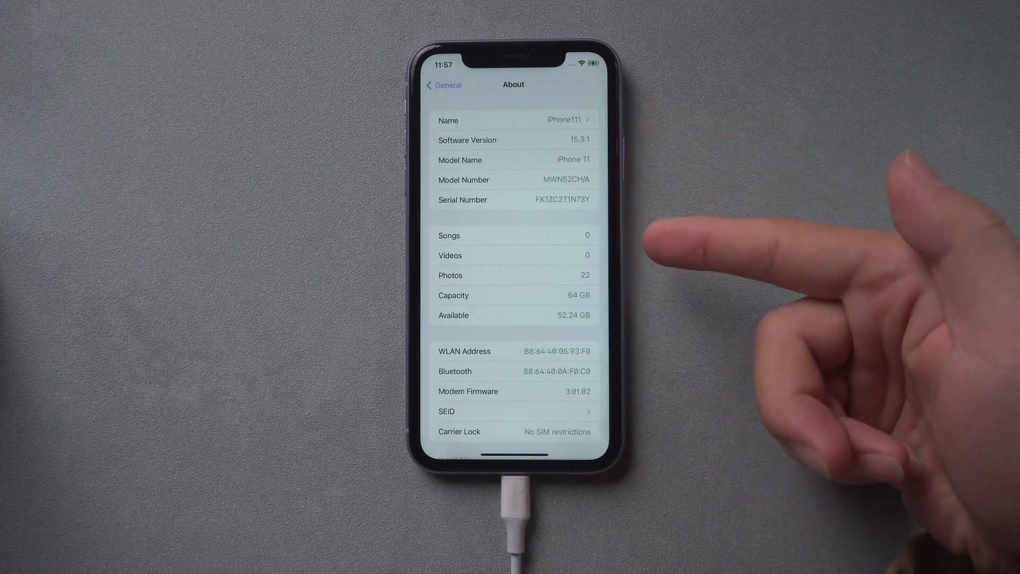